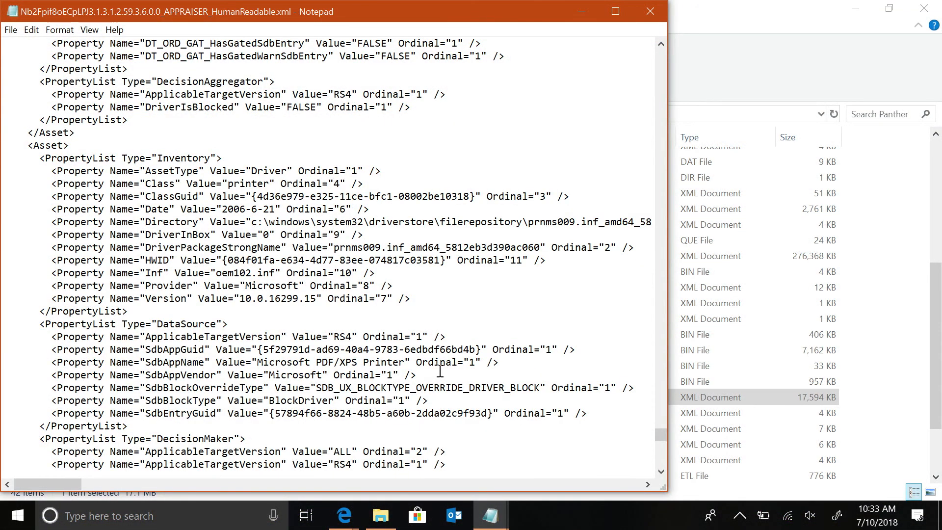
pyautogui.moveTo(513, 338)
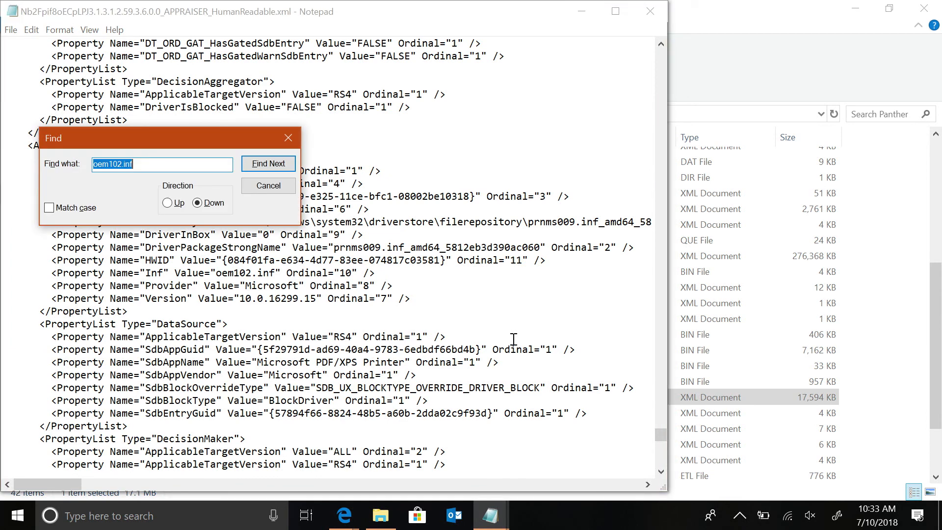
# Locate the oem103.inf driver asset by searching upward, then dismiss the Find dialog.
pyautogui.write('oem103.inf')
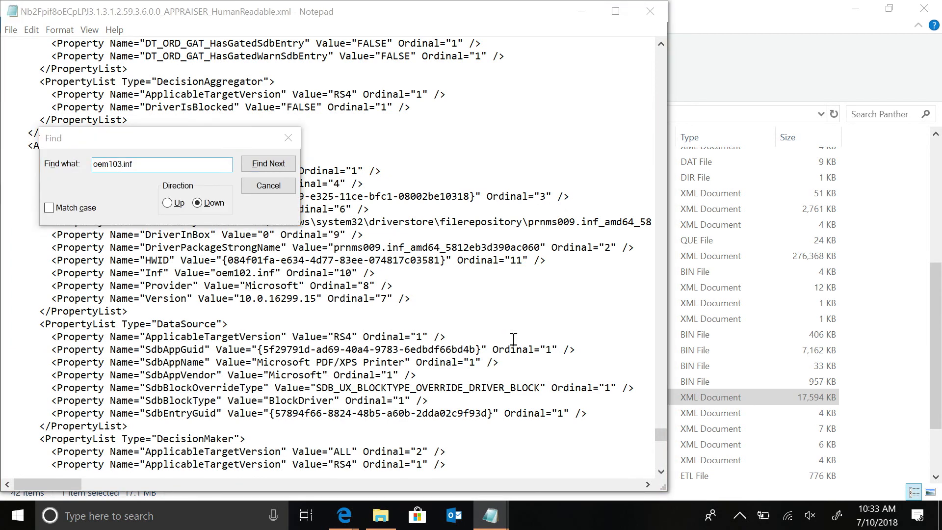
pyautogui.click(268, 164)
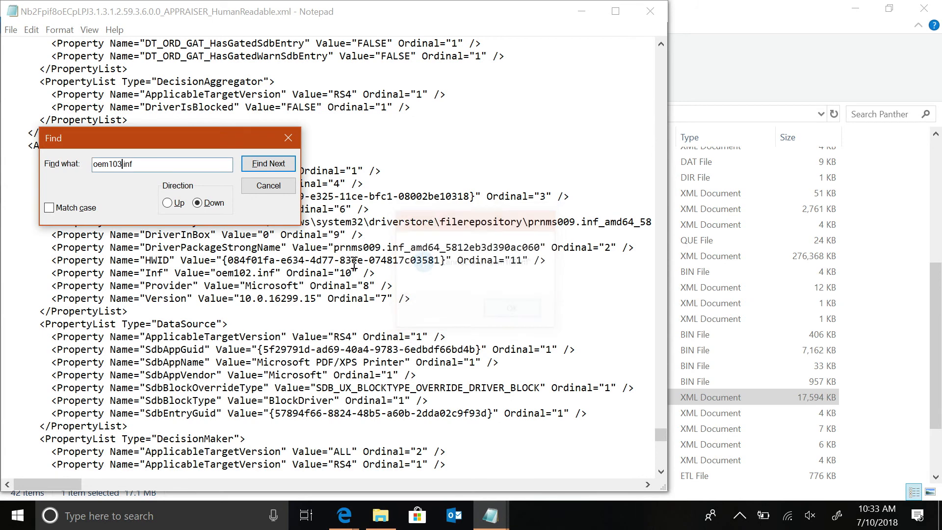
pyautogui.click(176, 203)
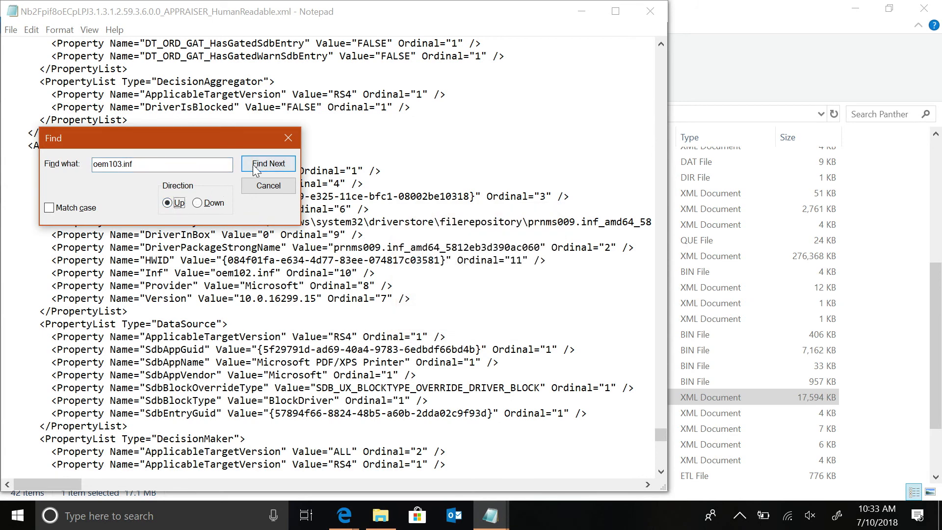
pyautogui.click(268, 164)
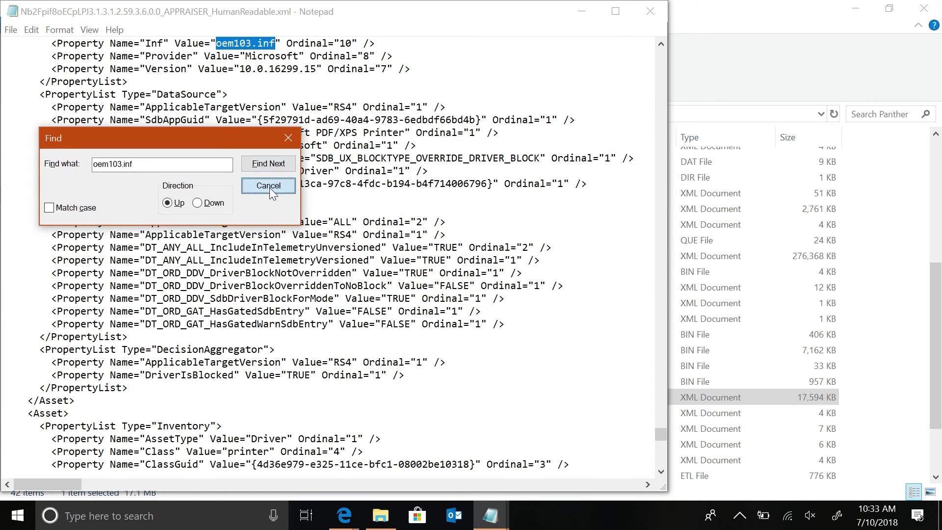
pyautogui.click(268, 185)
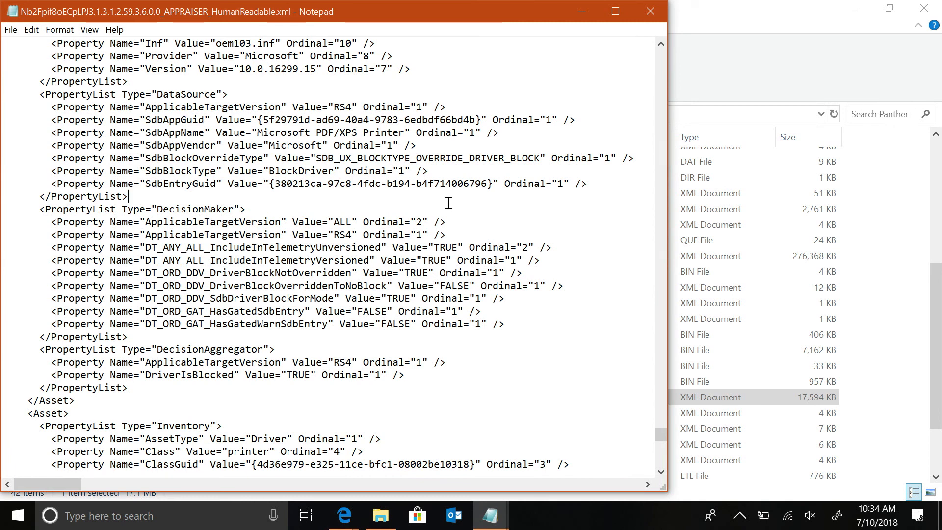
pyautogui.moveTo(536, 161)
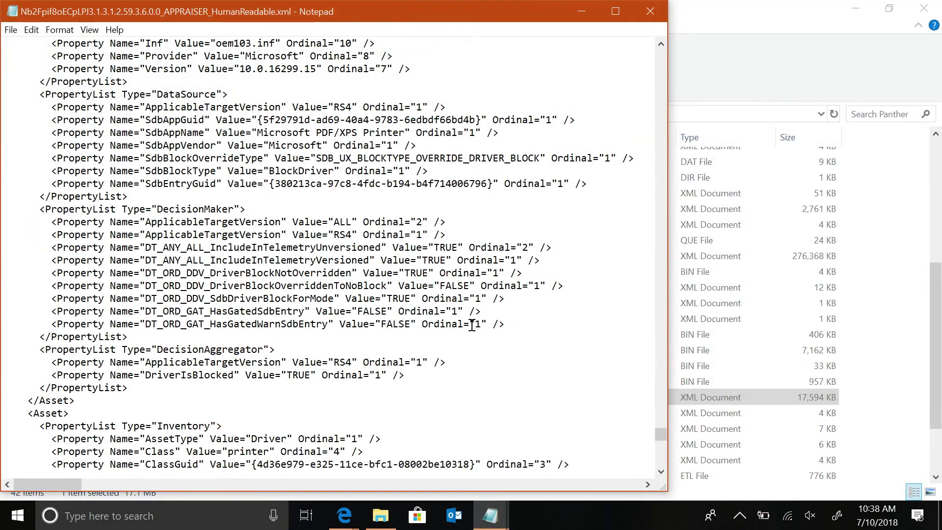
pyautogui.moveTo(640, 385)
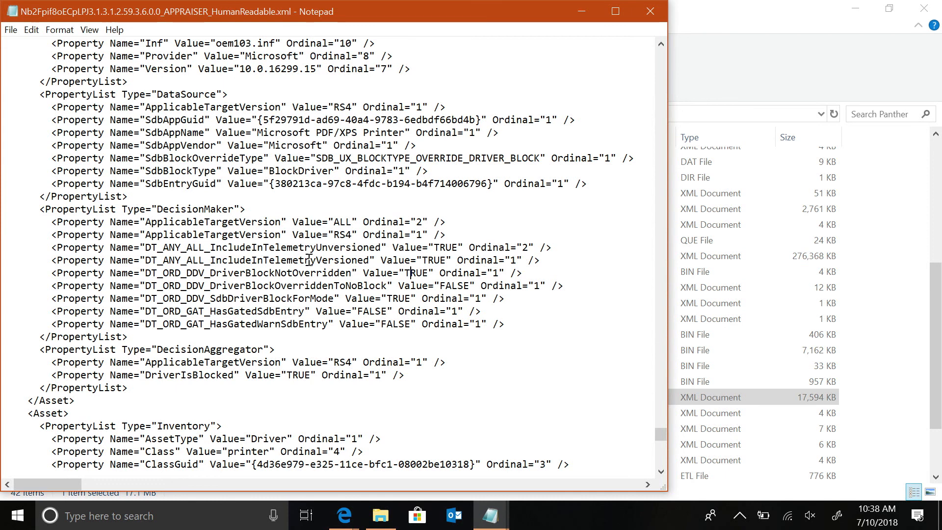
pyautogui.moveTo(439, 313)
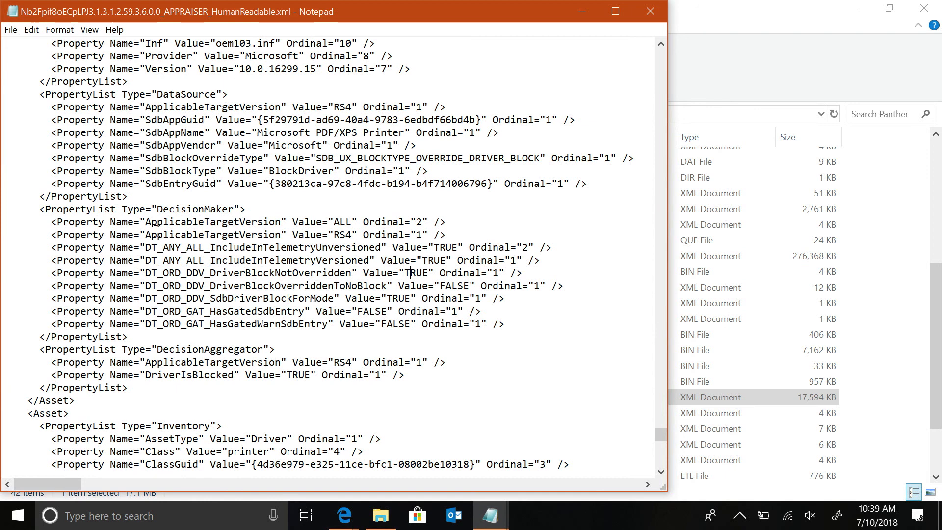
pyautogui.moveTo(234, 307)
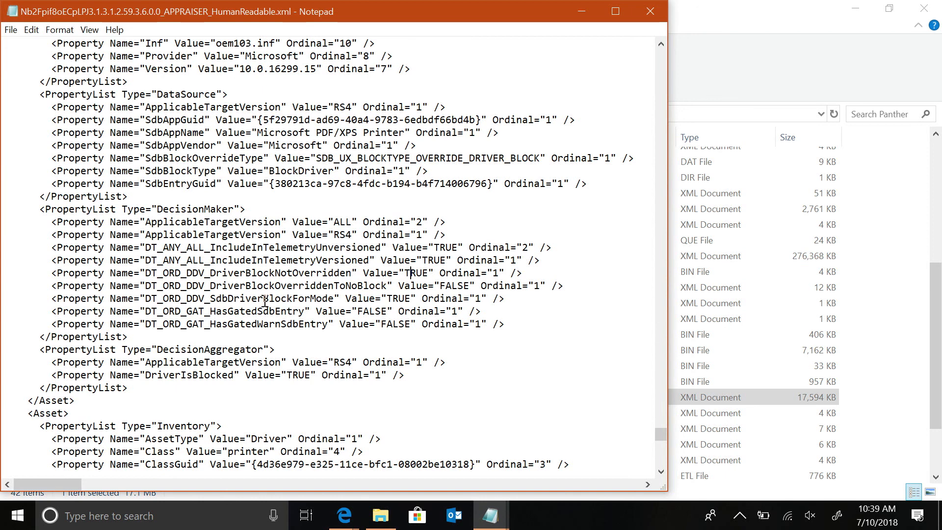
pyautogui.moveTo(437, 294)
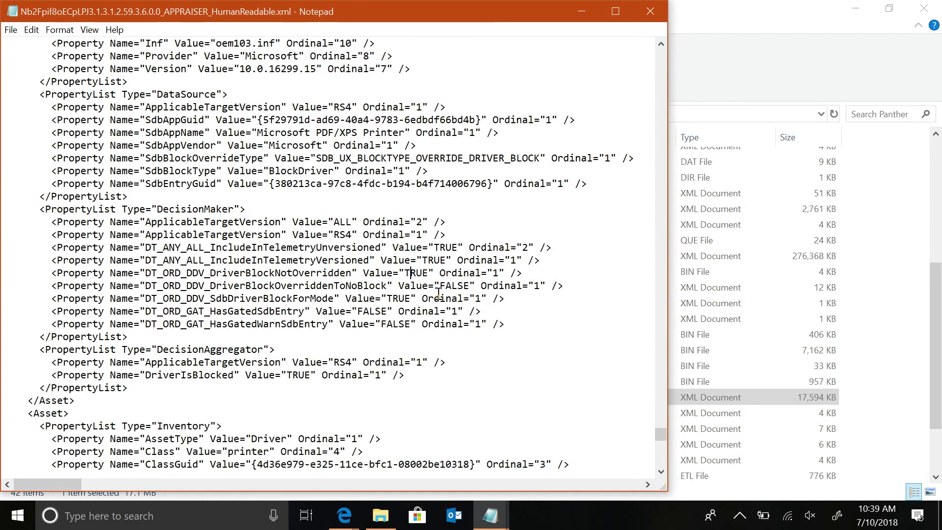
pyautogui.moveTo(438, 292)
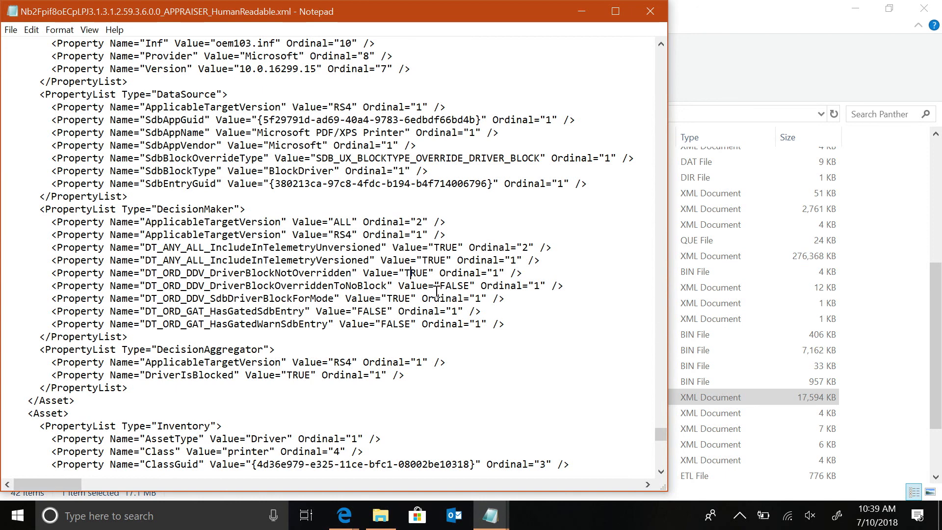